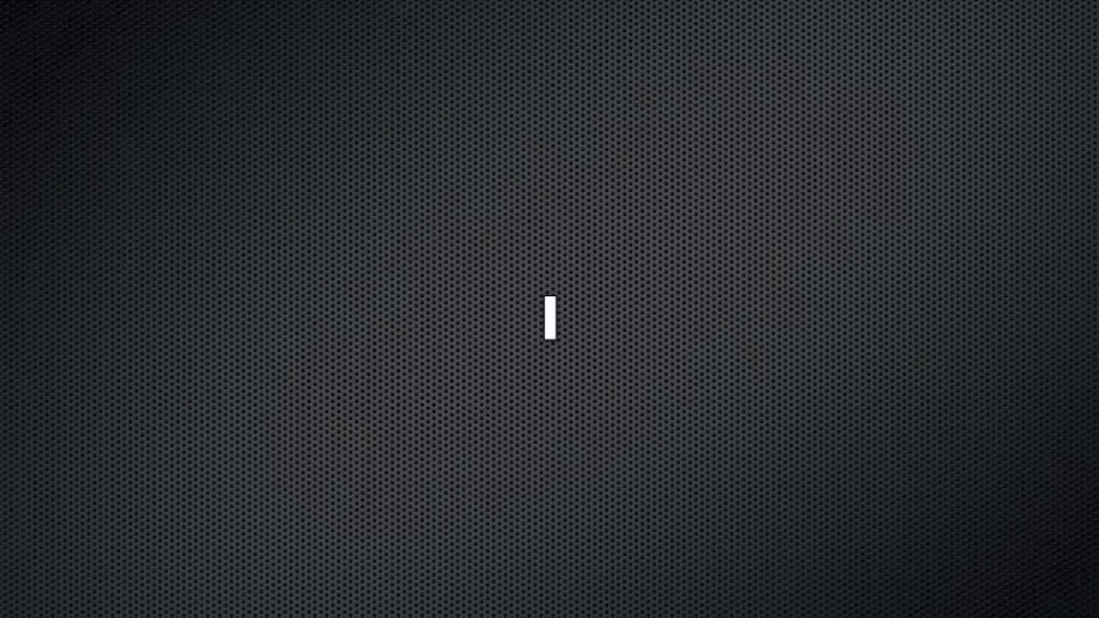
{"action": "type", "text": "0"}
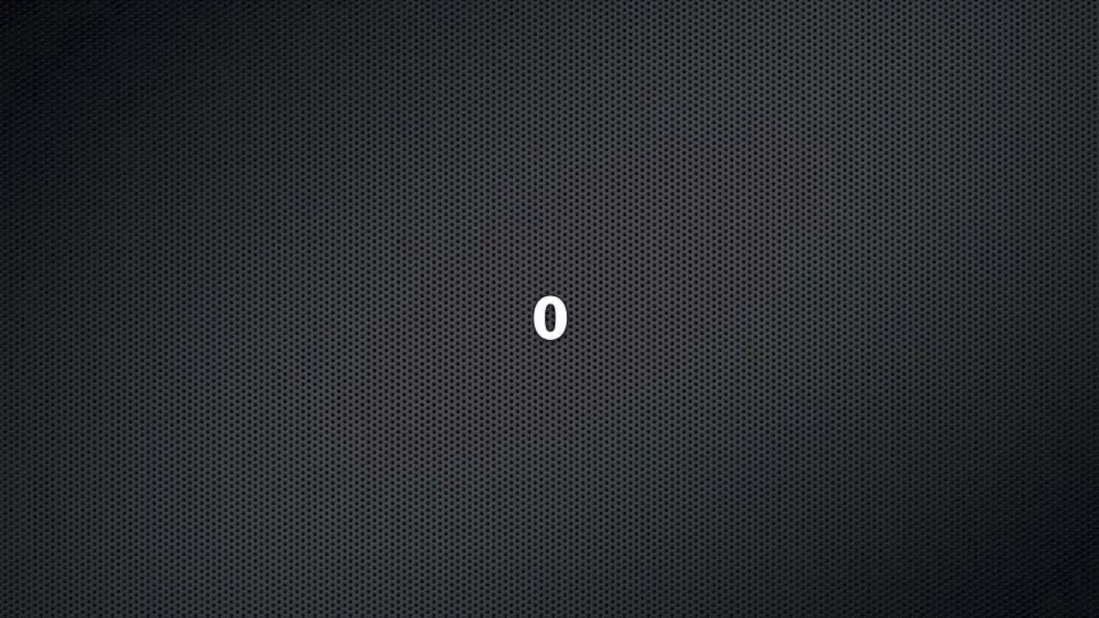